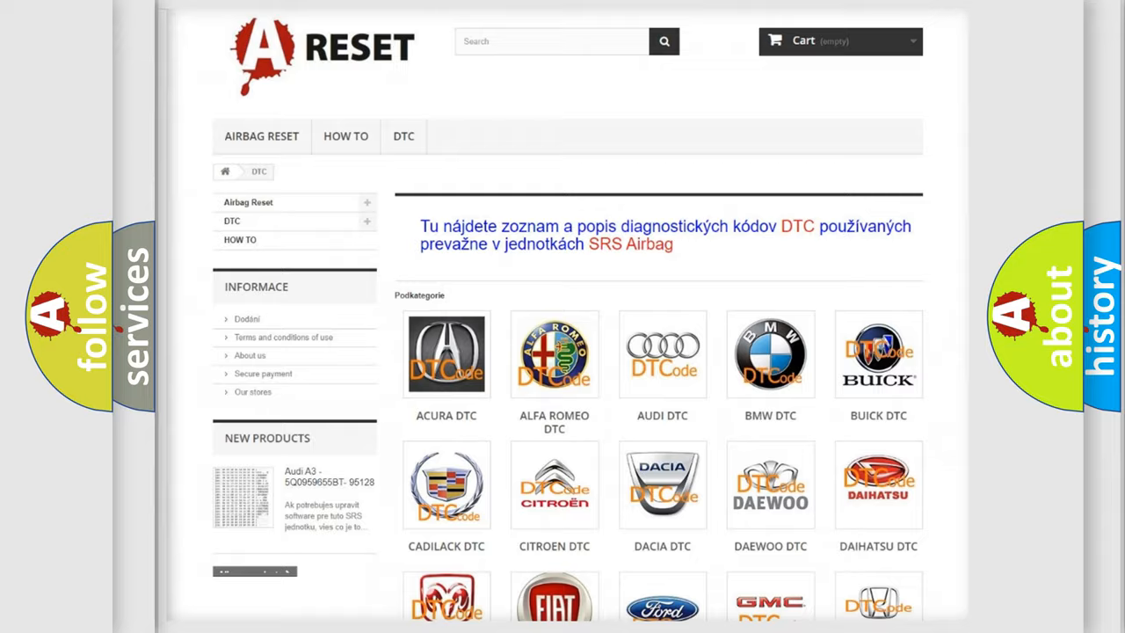
pyautogui.scroll(-3)
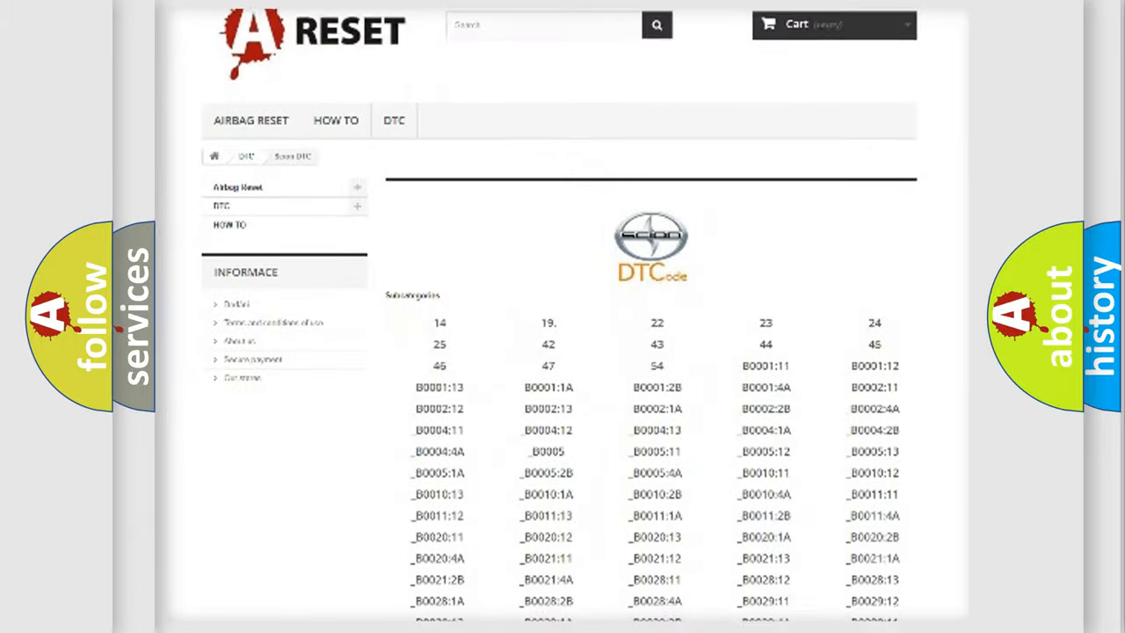
pyautogui.scroll(-3)
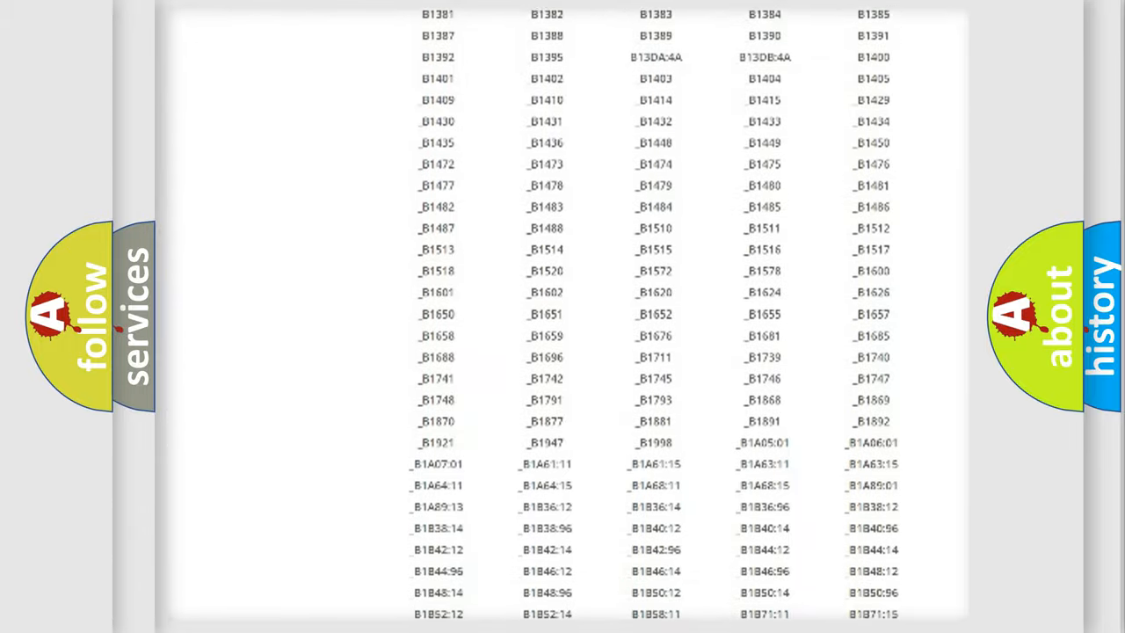